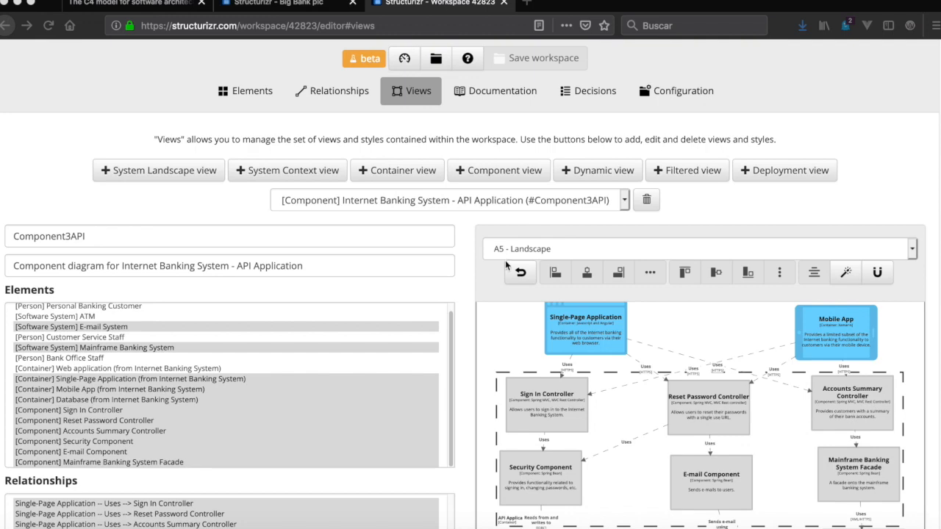
# Step: Create a new element style for the Component tag
pyautogui.scroll(-3)
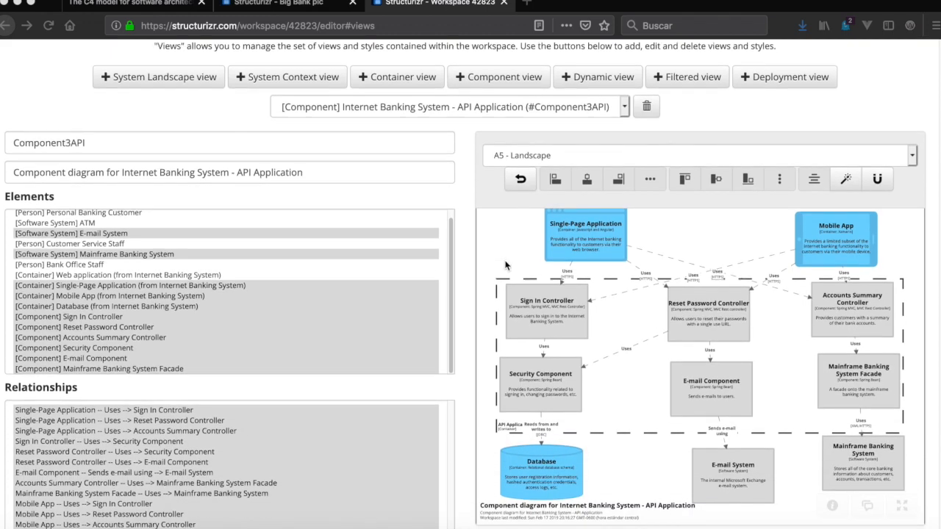
pyautogui.scroll(-3)
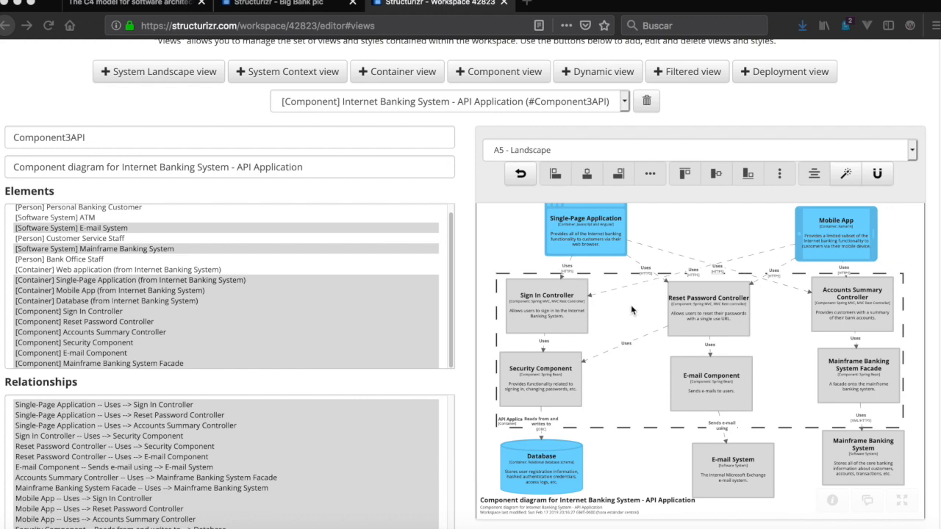
pyautogui.scroll(-3)
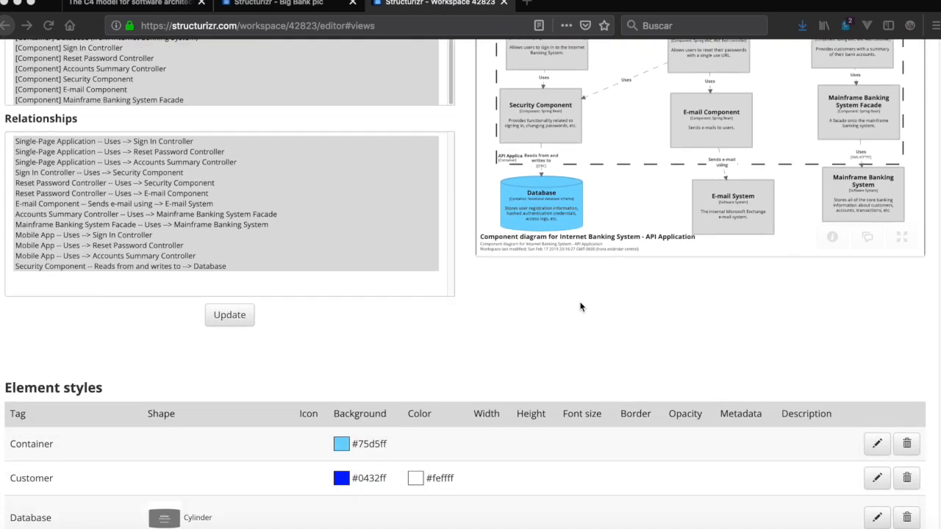
pyautogui.scroll(-3)
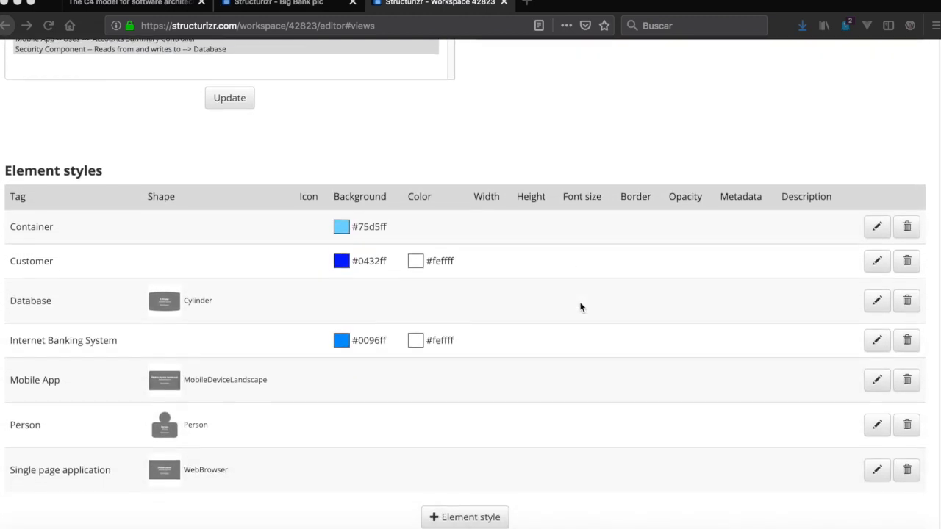
pyautogui.scroll(3)
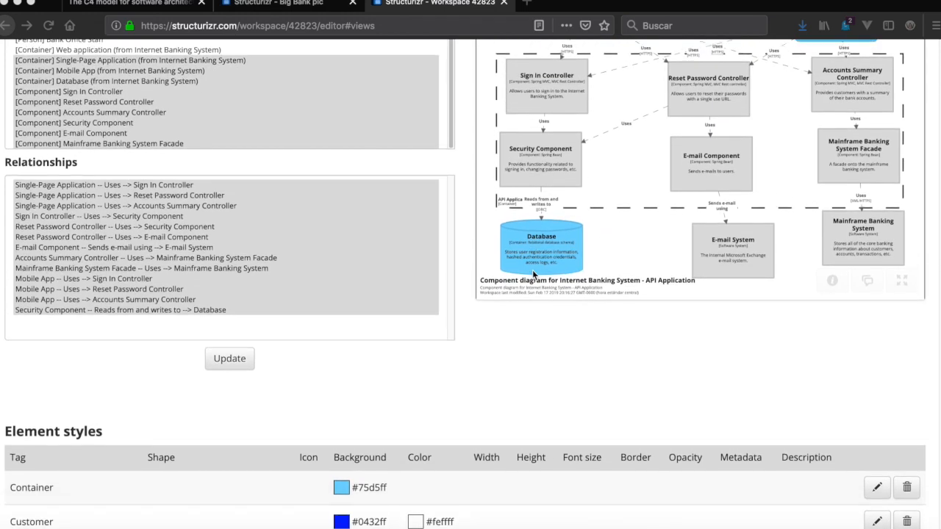
pyautogui.scroll(-3)
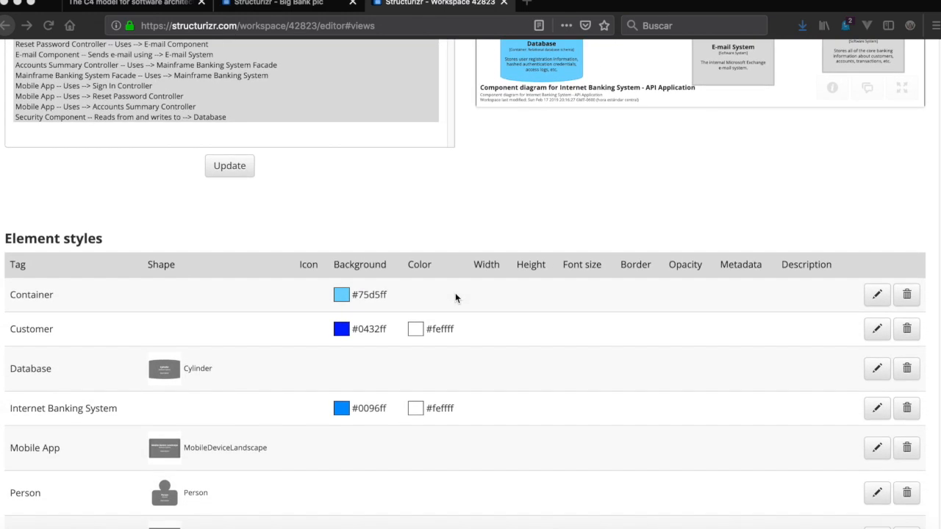
pyautogui.scroll(-3)
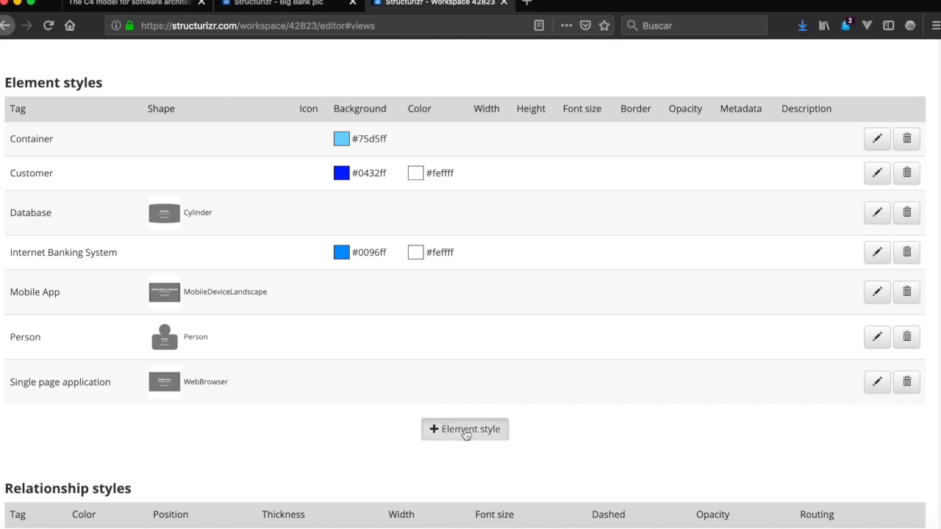
pyautogui.click(465, 429)
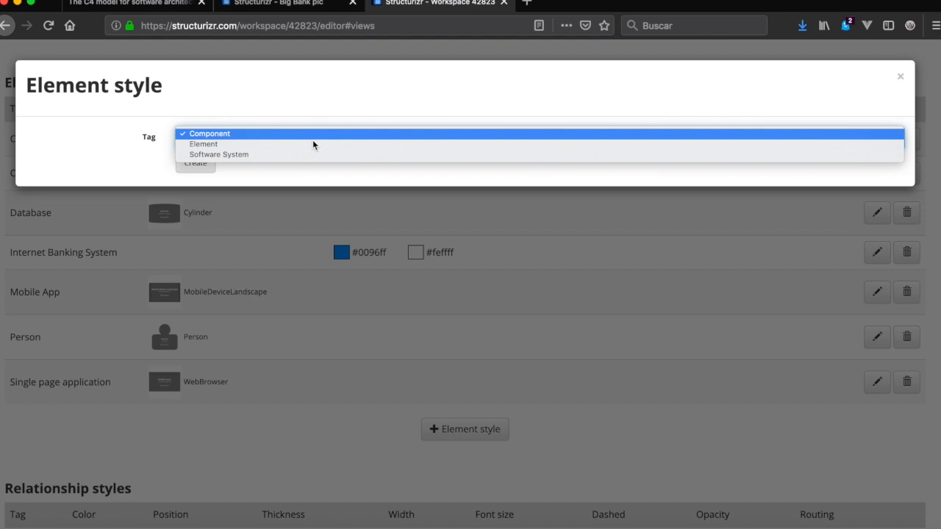
pyautogui.click(209, 133)
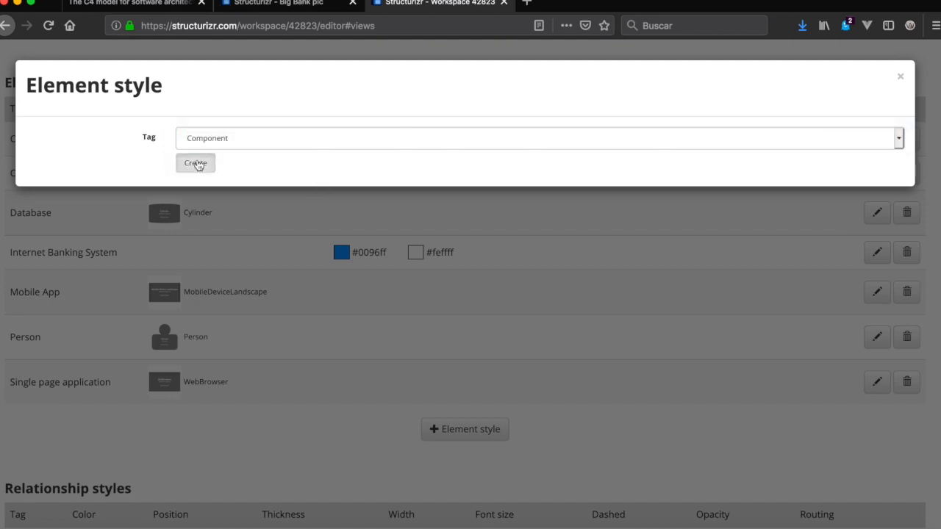
pyautogui.click(195, 163)
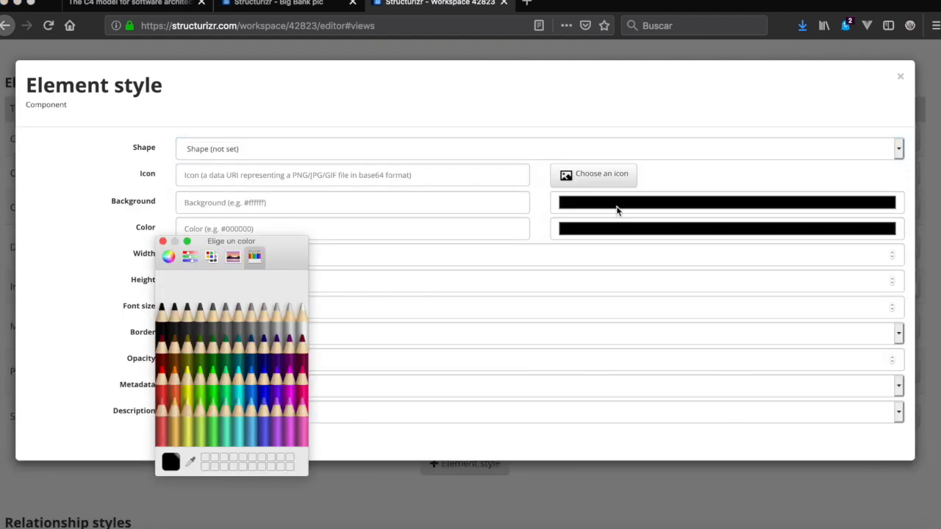
# Step: Give the Component style a cyan #73fdff background, apply it, and save the workspace
pyautogui.click(243, 397)
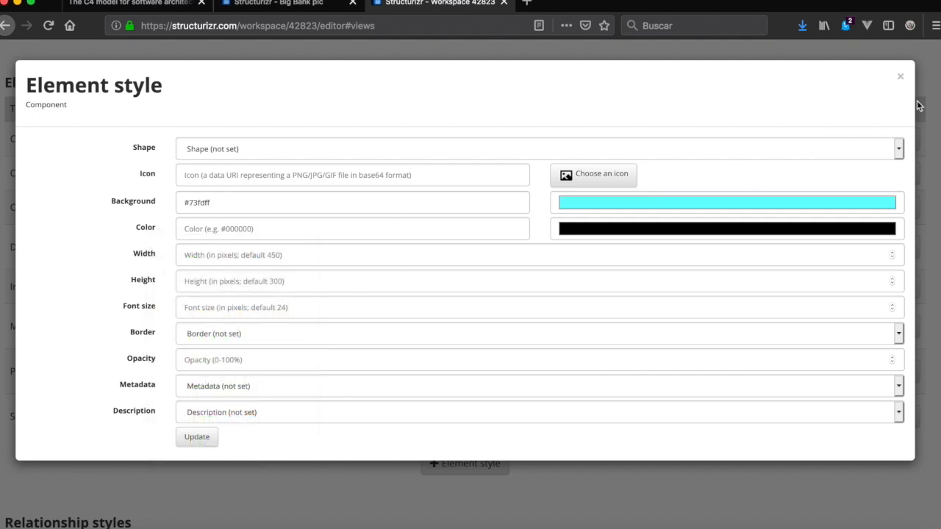
pyautogui.click(900, 76)
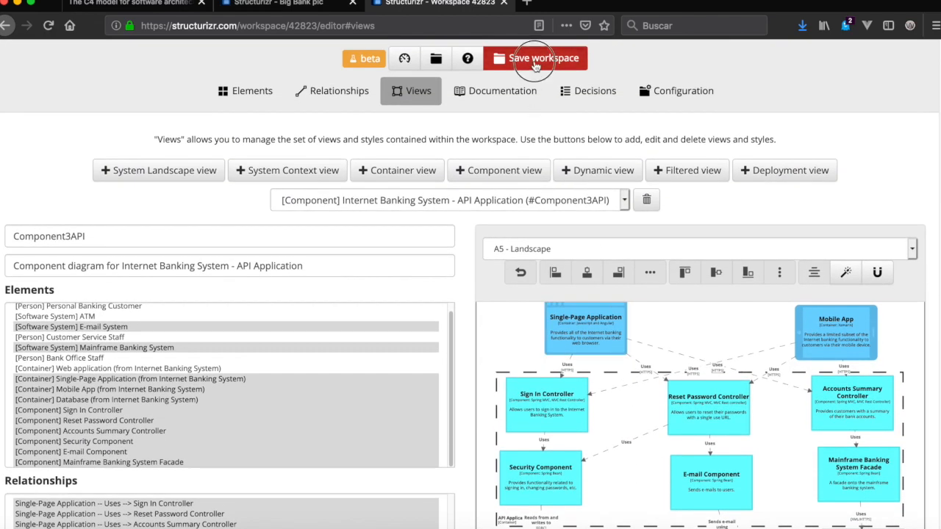
pyautogui.click(543, 58)
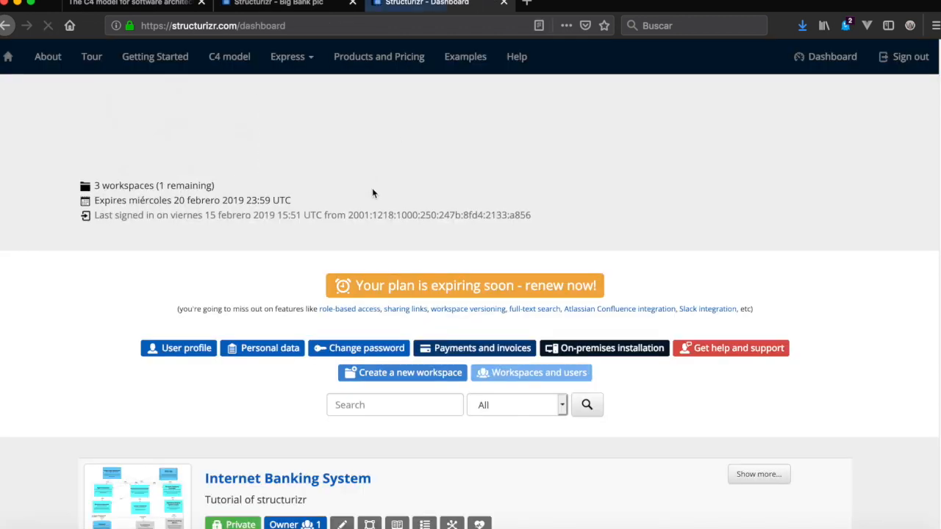
# Step: Open the diagram editor from the Internet Banking System workspace's diagrams icon on the dashboard
pyautogui.scroll(-3)
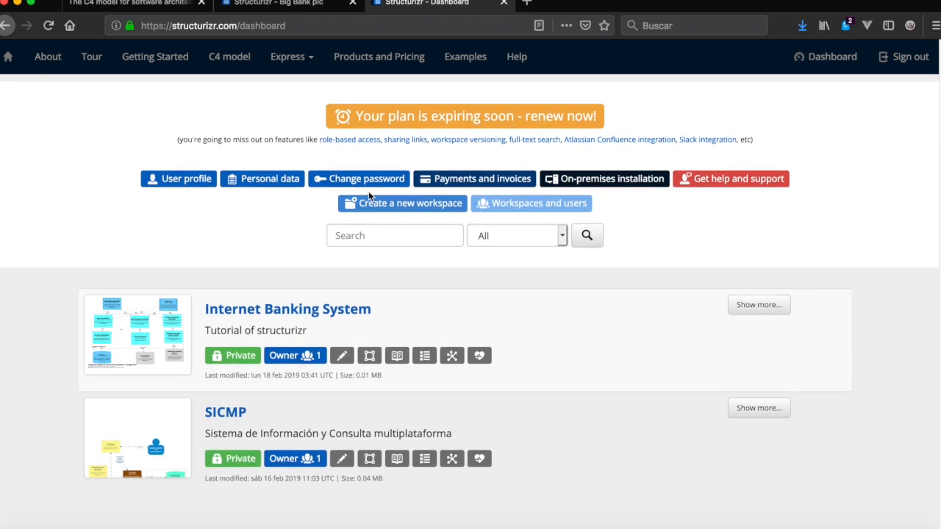
pyautogui.scroll(-3)
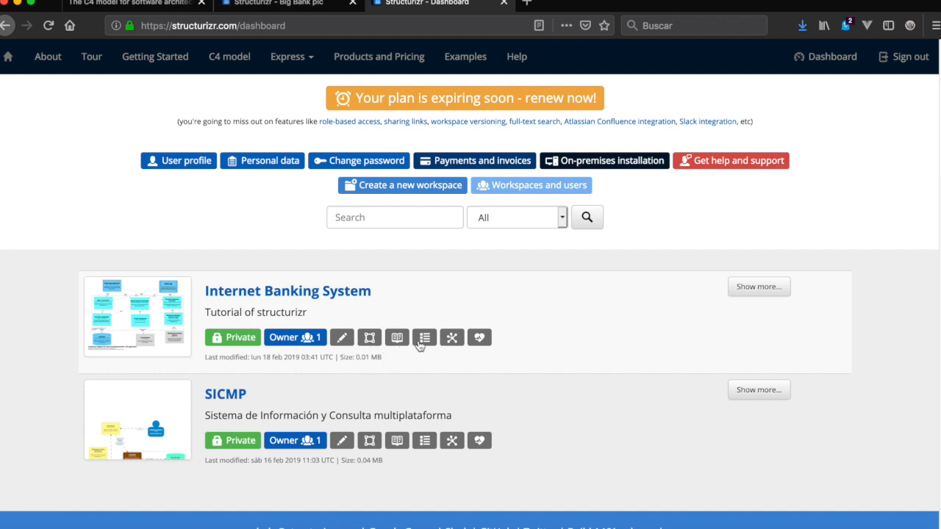
pyautogui.moveTo(452, 342)
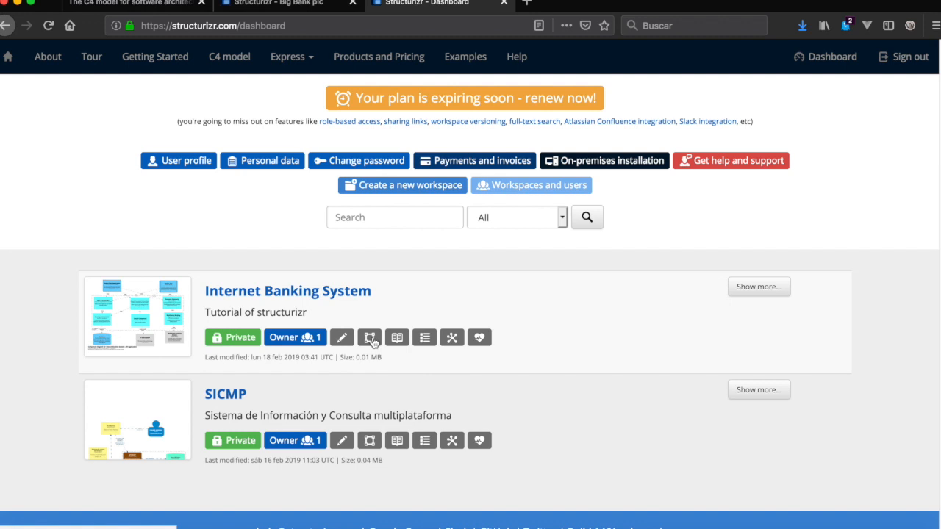
pyautogui.moveTo(397, 337)
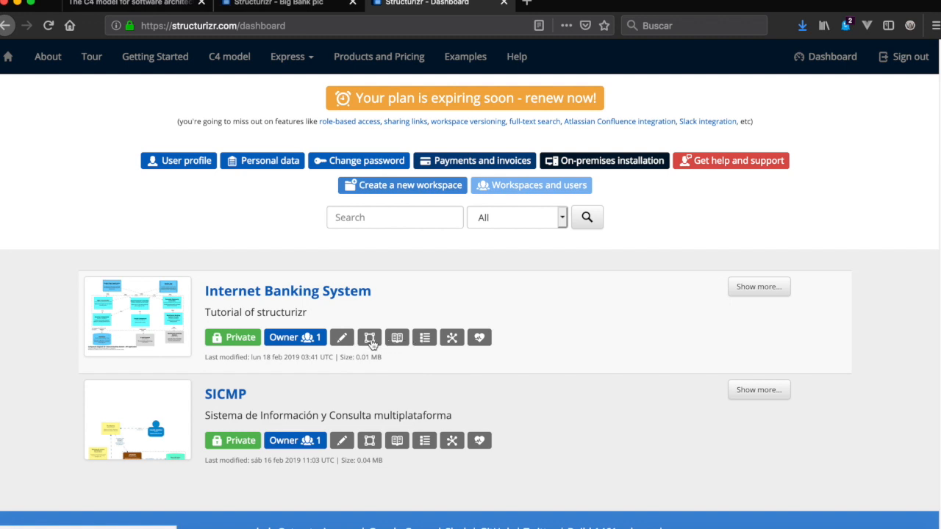
pyautogui.click(369, 337)
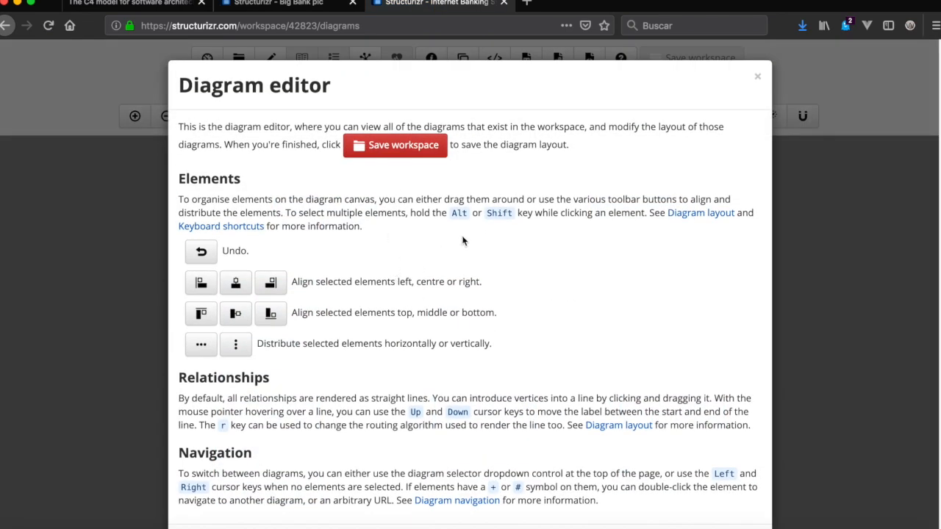
# Step: Close the Diagram editor help overlay and switch to the System Context diagram
pyautogui.click(757, 76)
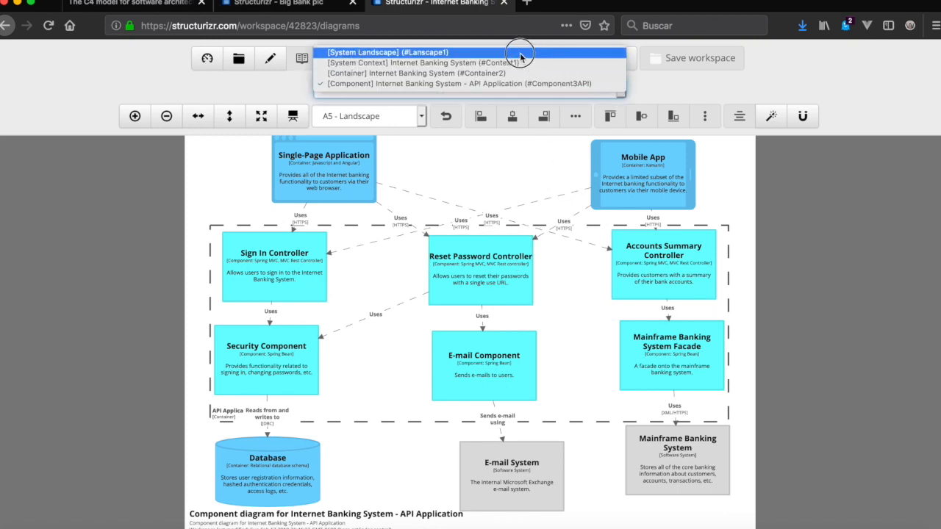
pyautogui.click(387, 53)
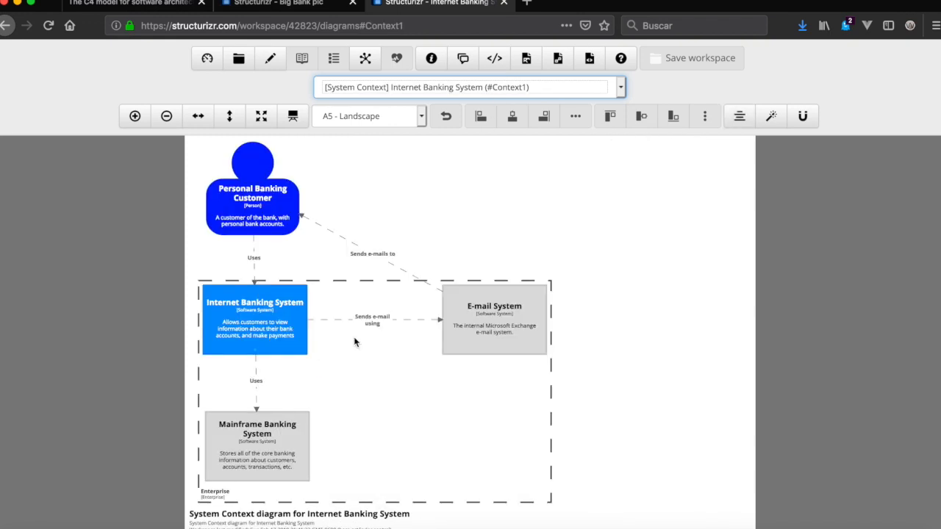
pyautogui.click(253, 319)
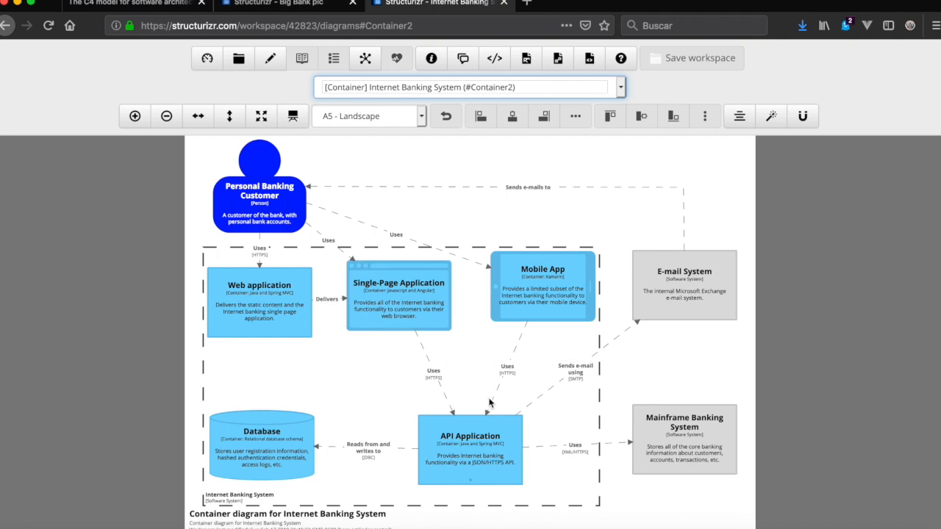
pyautogui.doubleClick(470, 450)
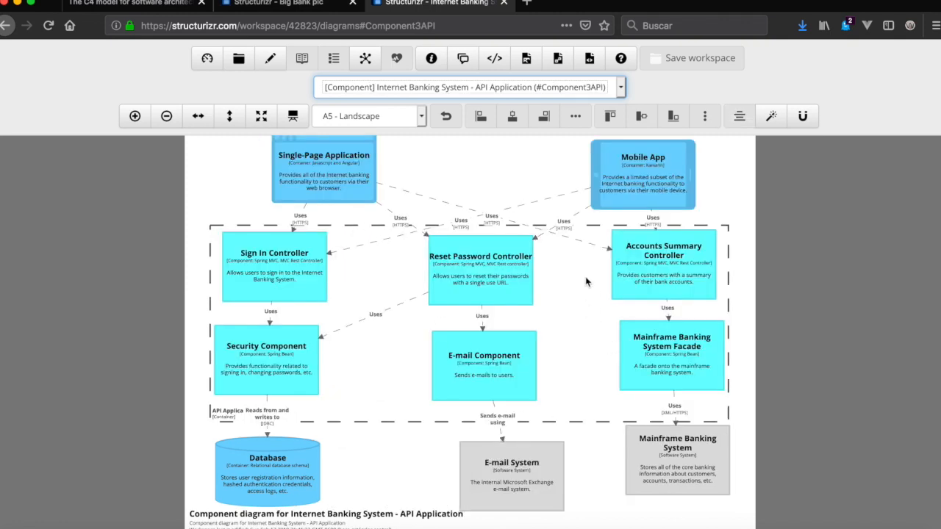
pyautogui.click(480, 269)
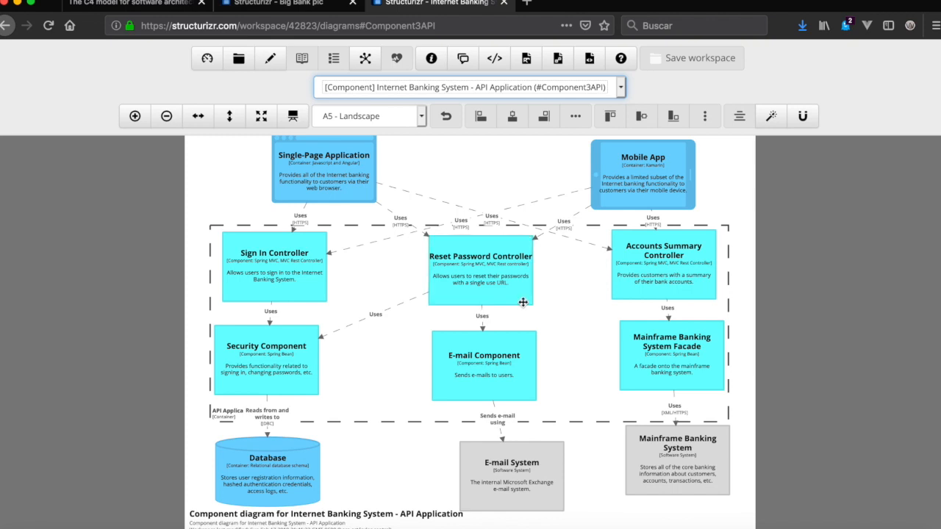
pyautogui.moveTo(563, 311)
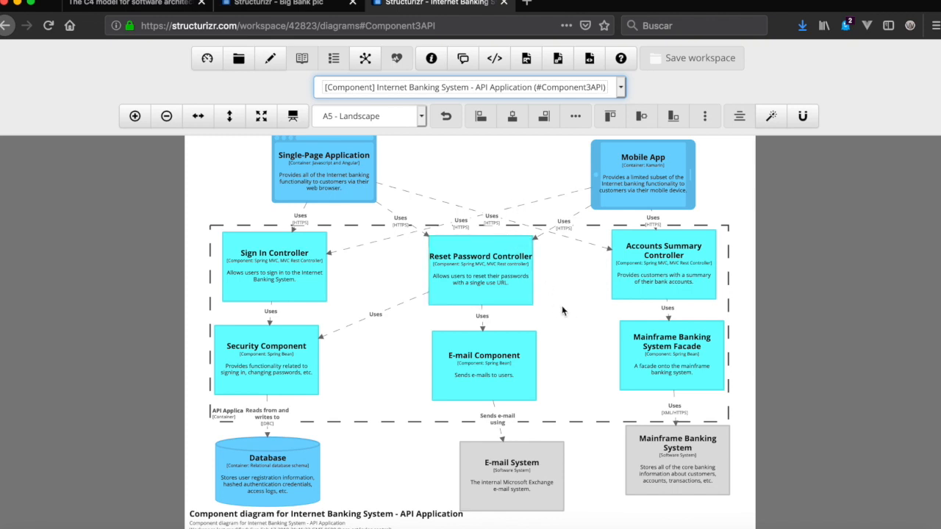